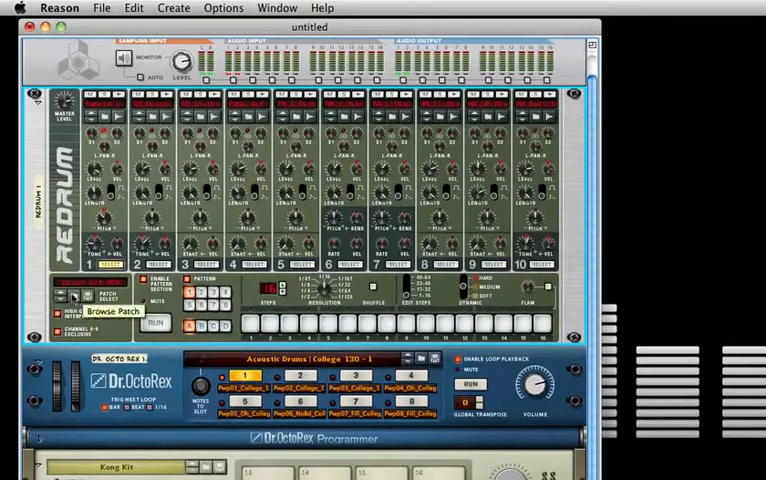
- Add a SubTractor to the rack and browse Reason Help device topics such as Redrum
{"action": "left_click", "coordinate": [122, 315]}
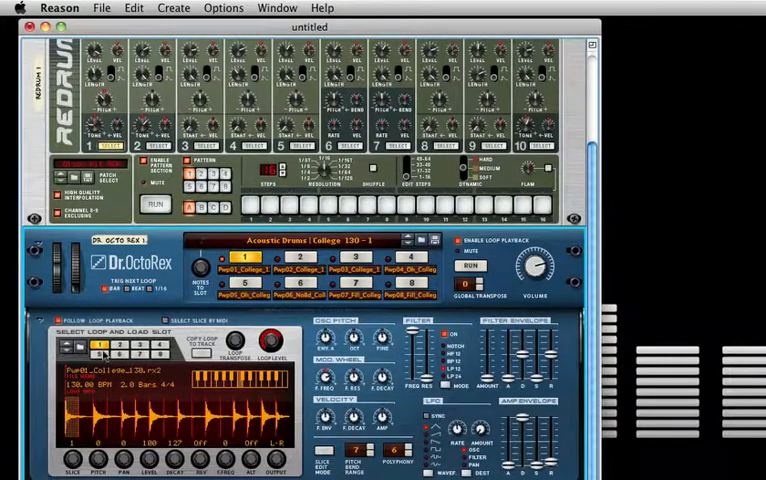
{"action": "left_click", "coordinate": [141, 340]}
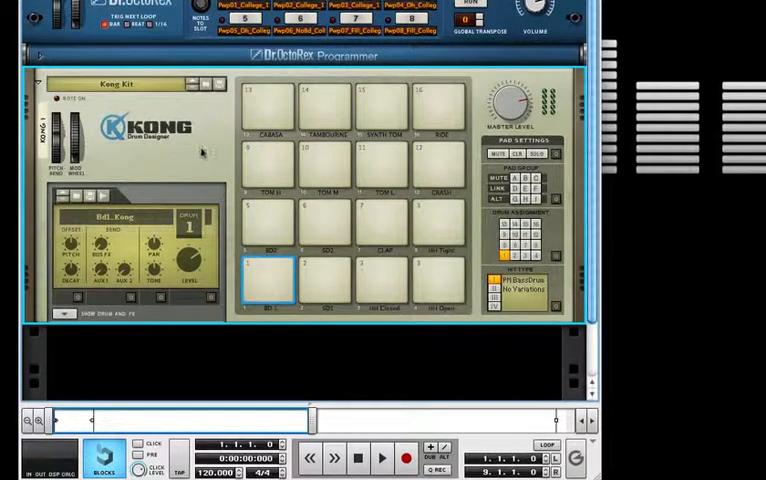
{"action": "left_click", "coordinate": [320, 285]}
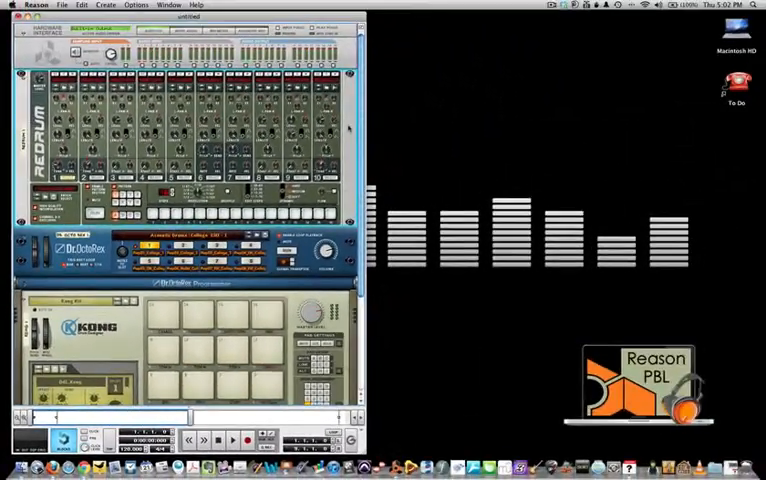
{"action": "left_click", "coordinate": [196, 5]}
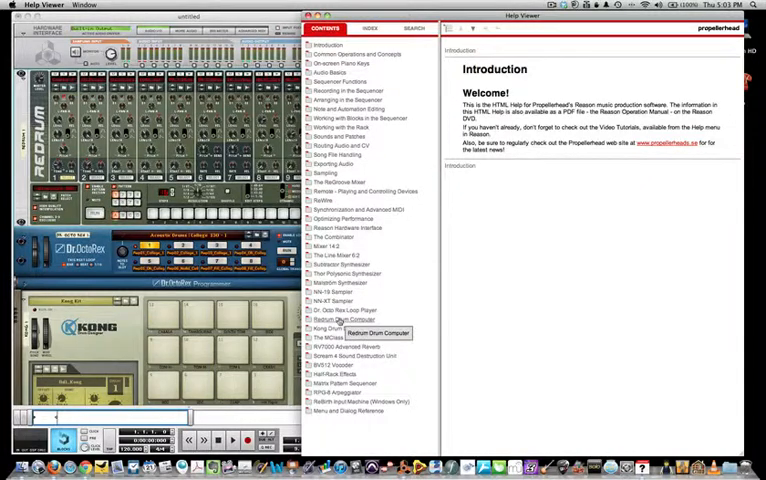
{"action": "left_click", "coordinate": [348, 319]}
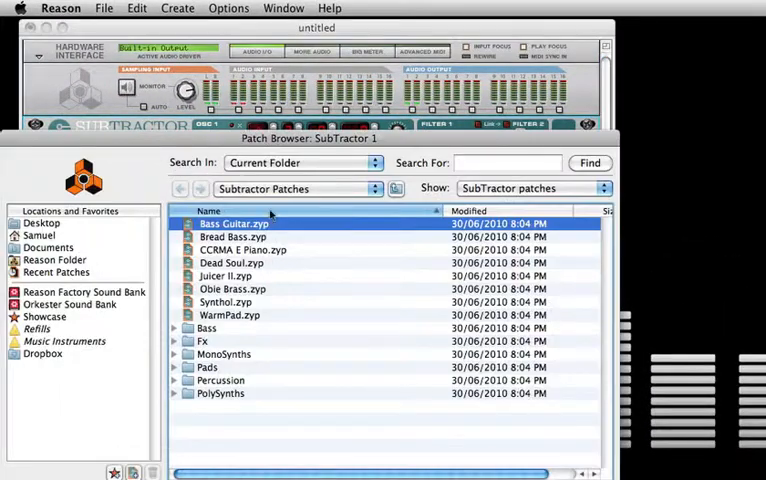
- Load Bass Guitar.zyp into SubTractor and scroll down to Malström and Thor
{"action": "left_click", "coordinate": [295, 188]}
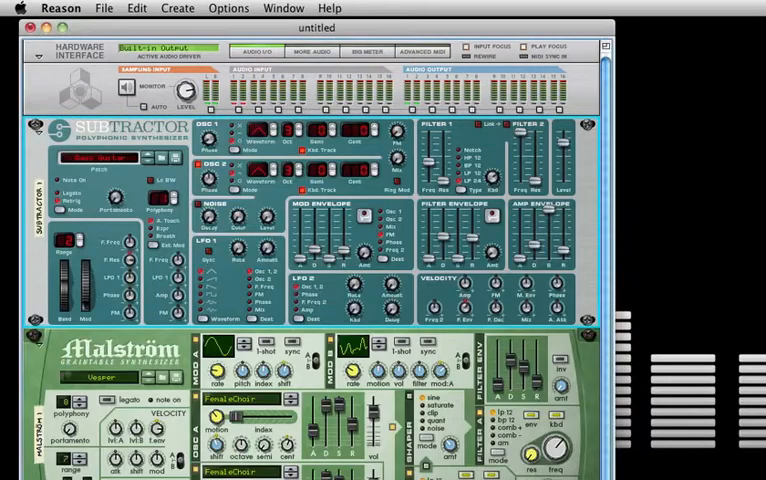
{"action": "scroll", "scroll_direction": "down", "scroll_amount": 3}
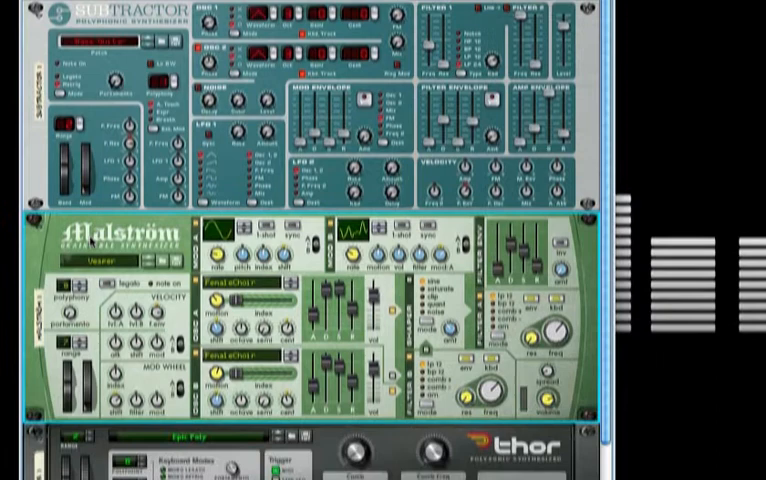
{"action": "scroll", "scroll_direction": "down", "scroll_amount": 3}
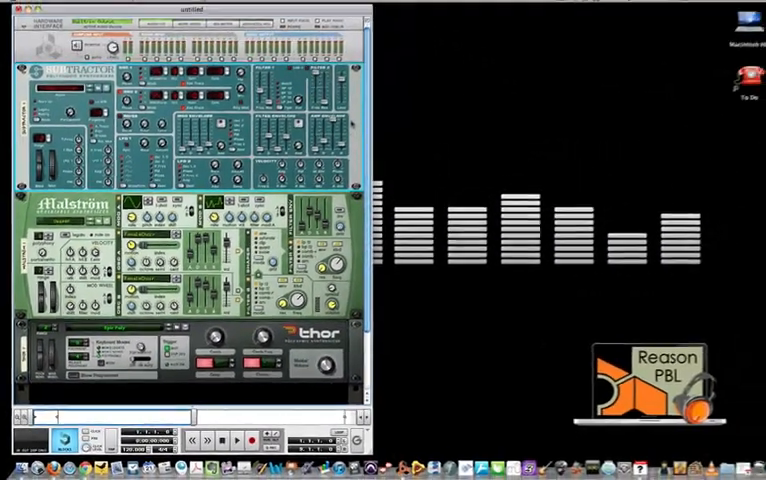
- Open Reason Help on Malström Synthesizer and scroll to its Theory of operation section
{"action": "left_click", "coordinate": [196, 5]}
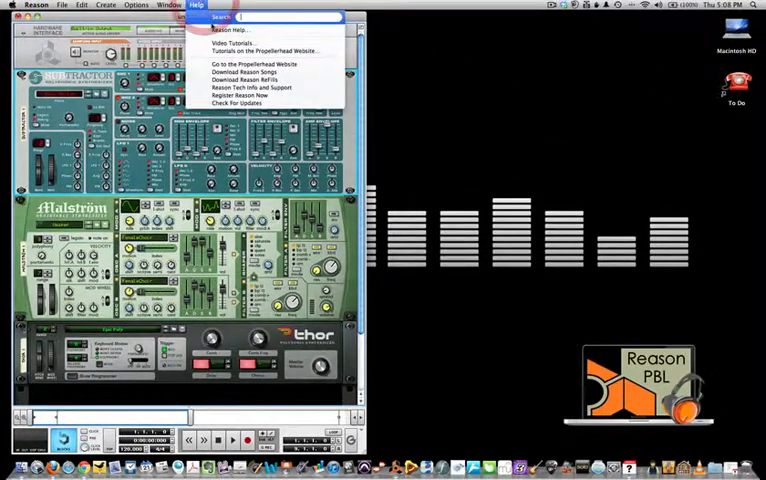
{"action": "left_click", "coordinate": [228, 28]}
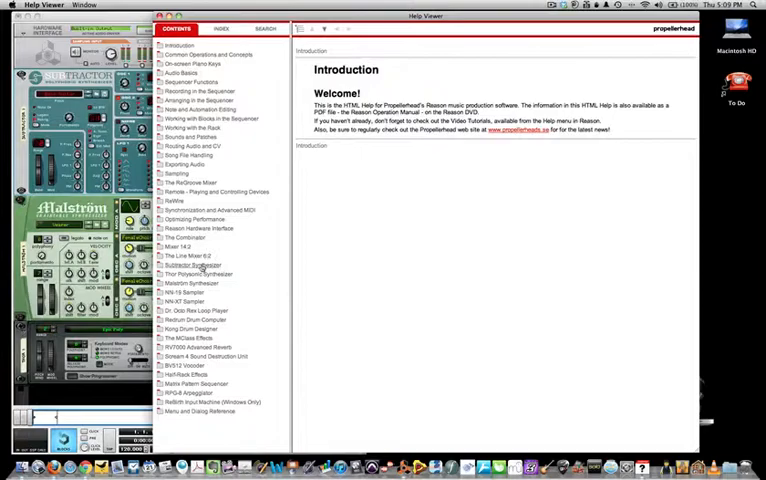
{"action": "left_click", "coordinate": [196, 265]}
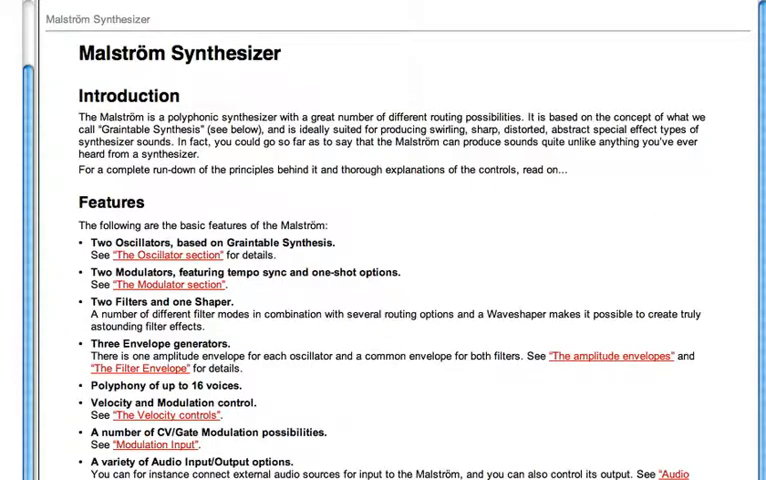
{"action": "scroll", "scroll_direction": "down", "scroll_amount": 3}
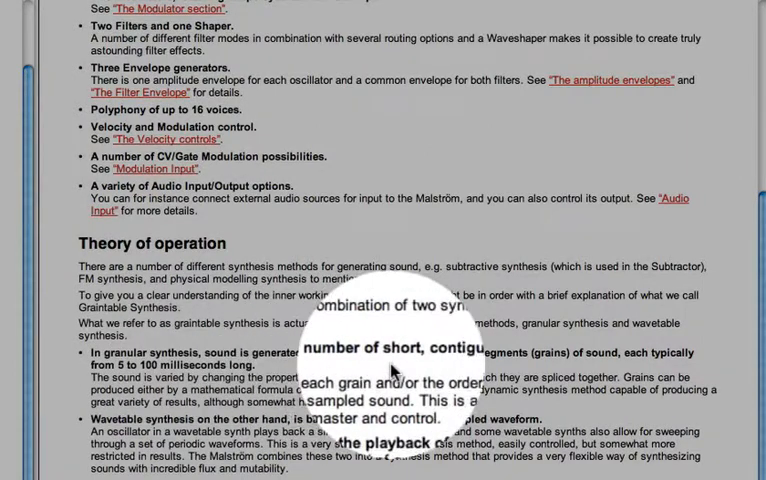
{"action": "mouse_move", "coordinate": [508, 368]}
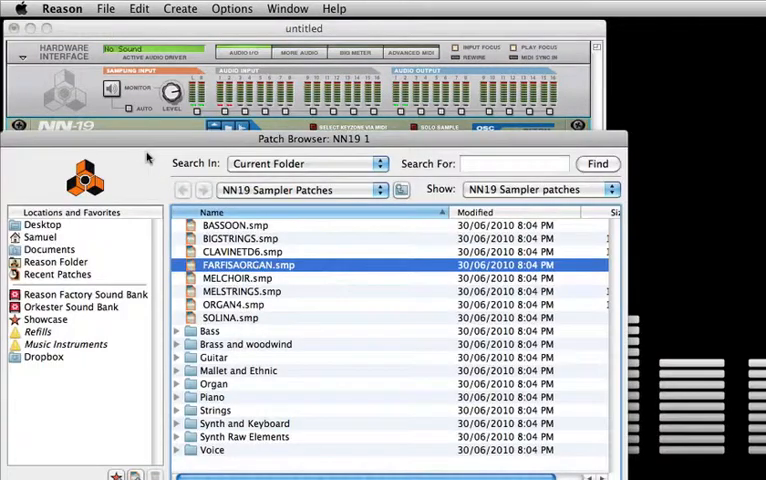
- Load FARFISAORGAN.smp into the NN19 and edit the newly sampled audio
{"action": "left_click", "coordinate": [300, 190]}
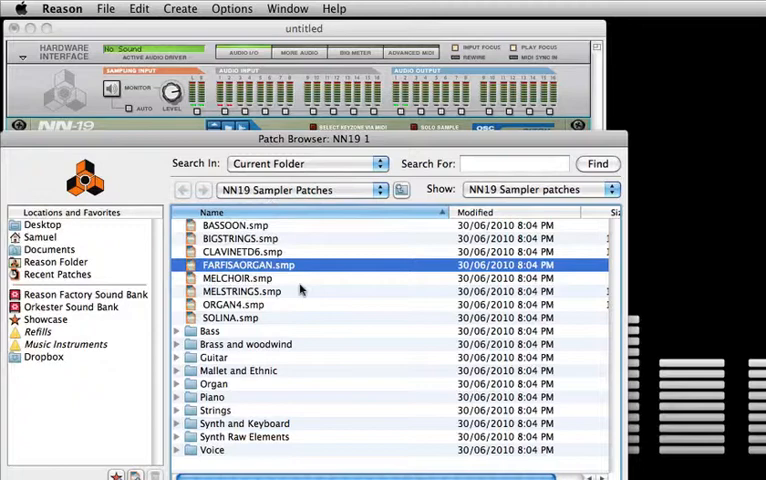
{"action": "double_click", "coordinate": [249, 264]}
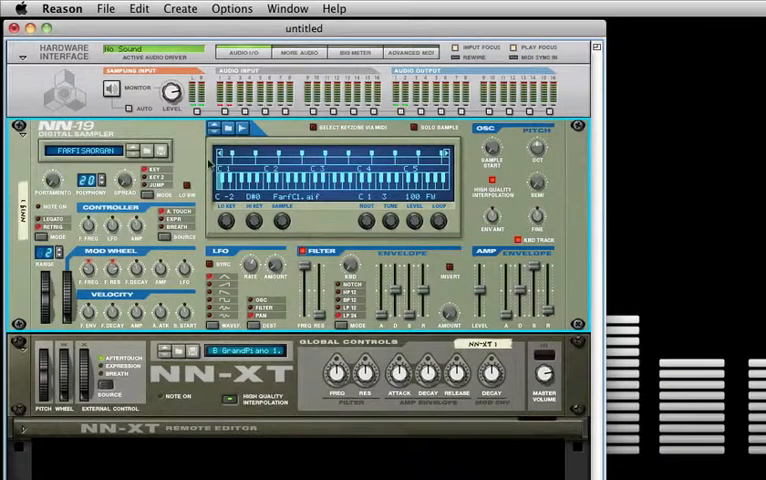
{"action": "mouse_move", "coordinate": [280, 165]}
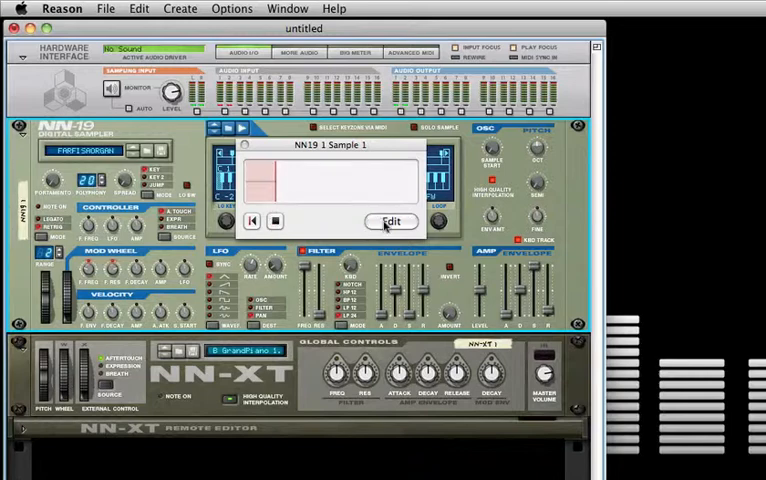
{"action": "left_click", "coordinate": [390, 221]}
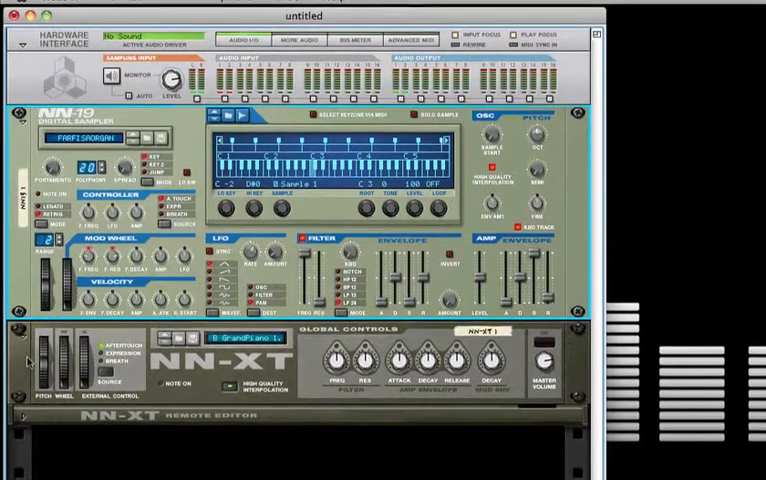
- Keep B GrandPiano 1.0.sxt on the NN-XT and unfold its Remote Editor
{"action": "scroll", "scroll_direction": "down", "scroll_amount": 3}
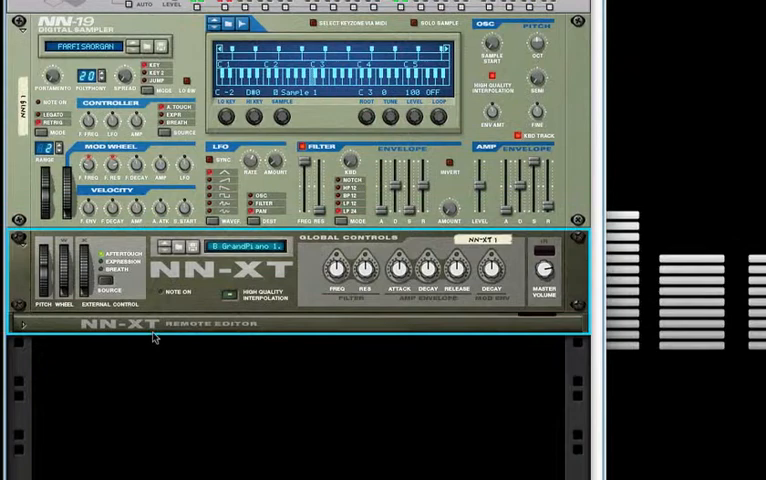
{"action": "mouse_move", "coordinate": [233, 338]}
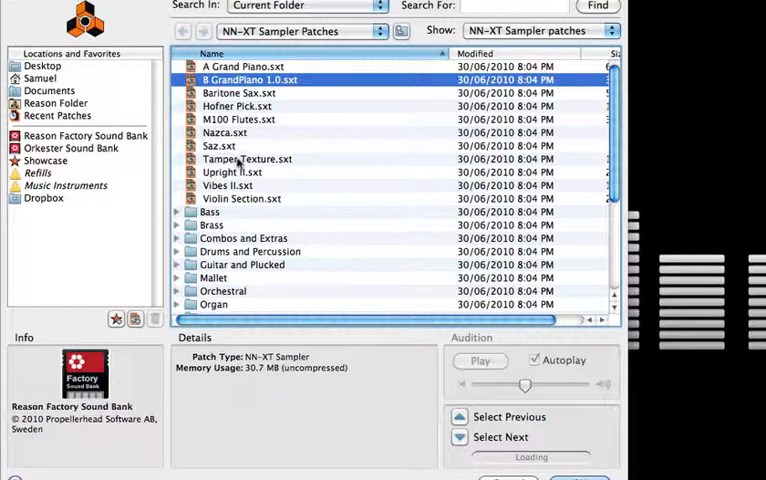
{"action": "left_click", "coordinate": [300, 30]}
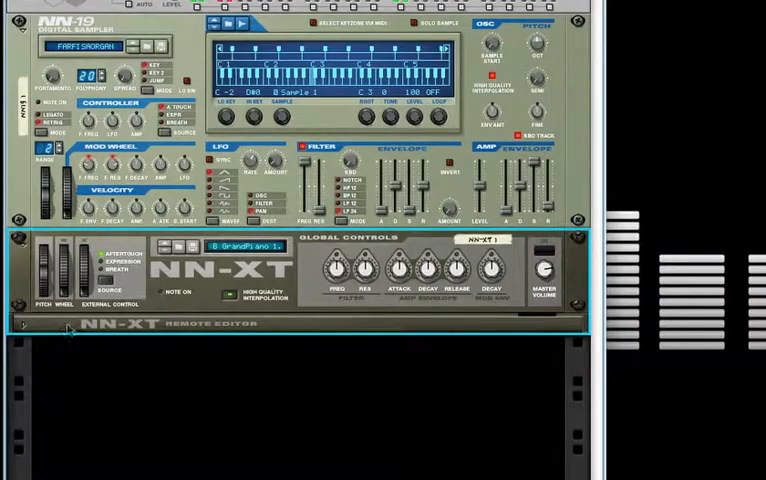
{"action": "scroll", "scroll_direction": "down", "scroll_amount": 3}
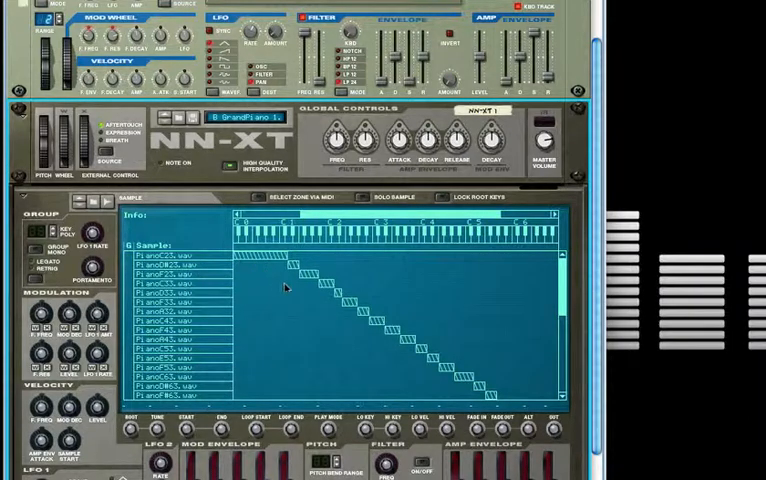
{"action": "mouse_move", "coordinate": [370, 253]}
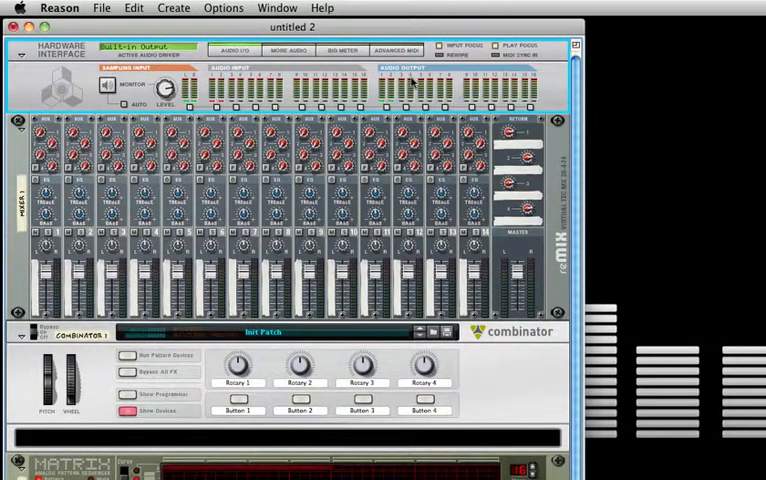
{"action": "scroll", "scroll_direction": "down", "scroll_amount": 3}
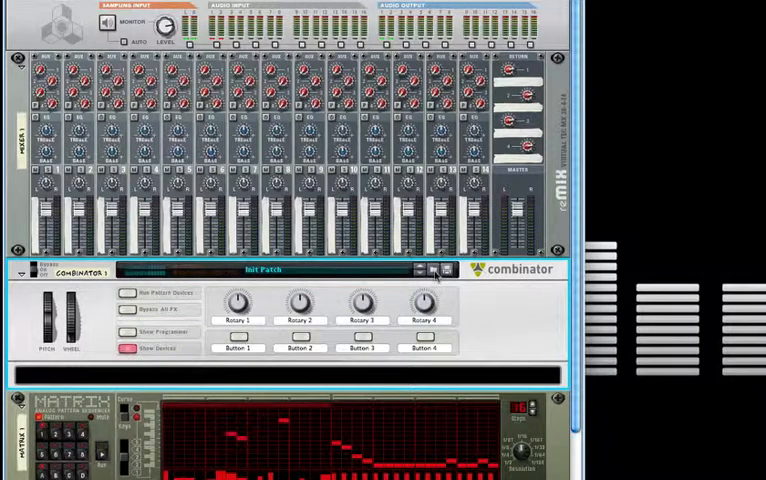
{"action": "left_click", "coordinate": [428, 270]}
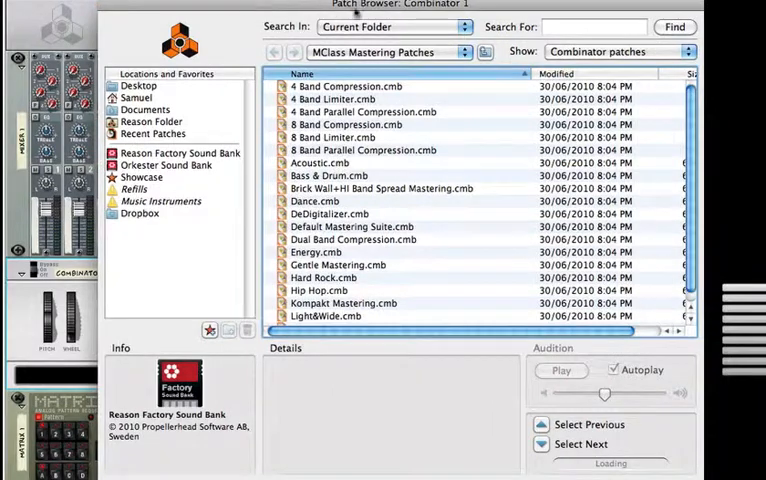
- Load Grinder Organ [Run].cmb from the Factory Sound Bank's Combinator Organ patches
{"action": "left_click", "coordinate": [388, 51]}
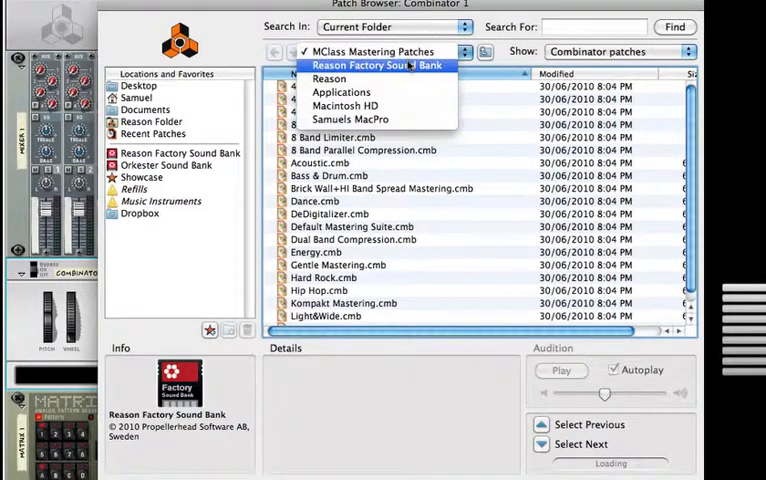
{"action": "left_click", "coordinate": [378, 65]}
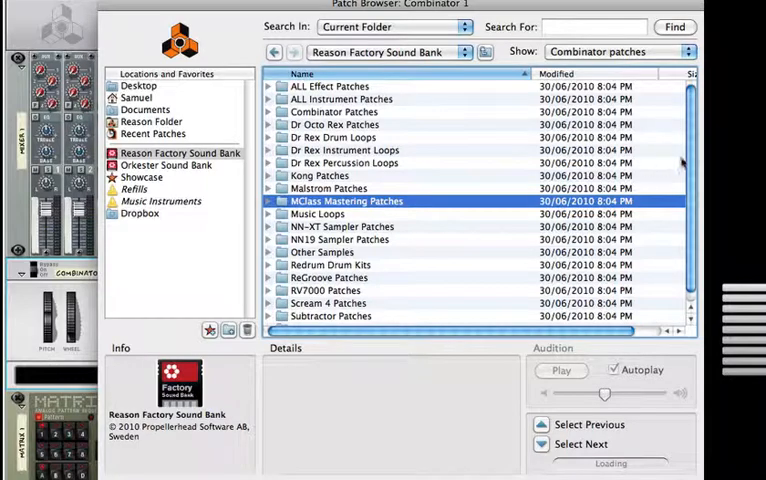
{"action": "scroll", "scroll_direction": "down", "scroll_amount": 3}
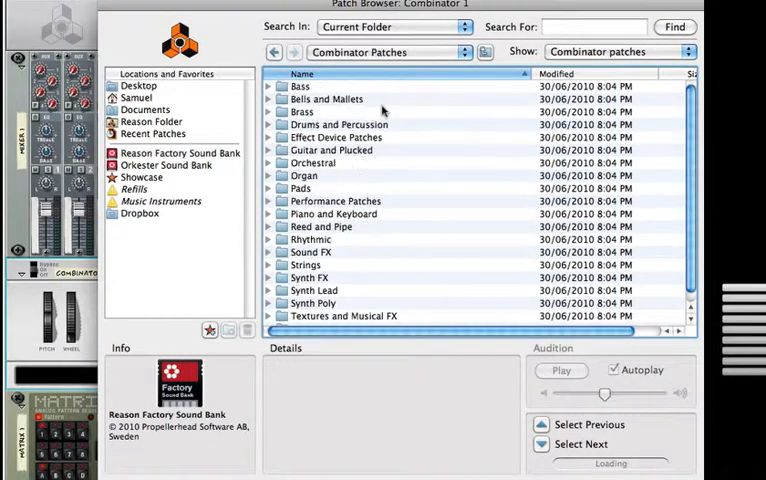
{"action": "mouse_move", "coordinate": [303, 185]}
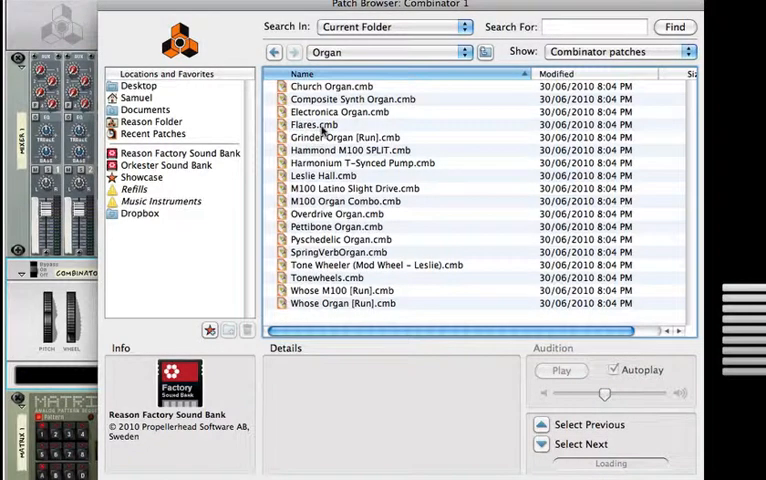
{"action": "double_click", "coordinate": [348, 137]}
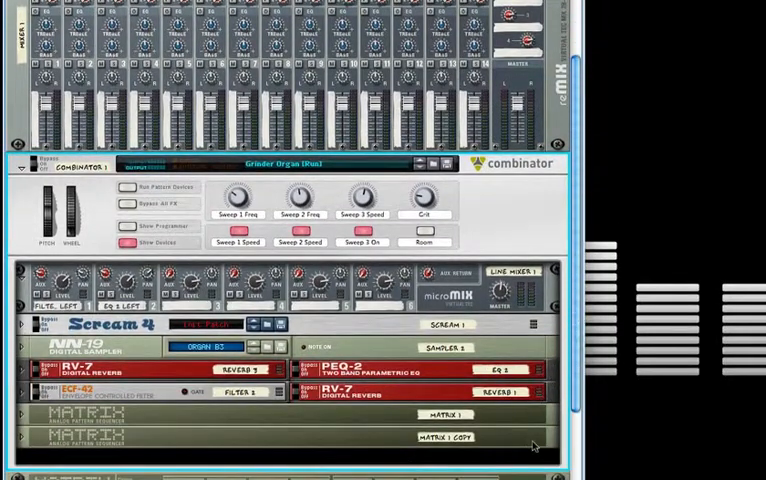
{"action": "mouse_move", "coordinate": [515, 190]}
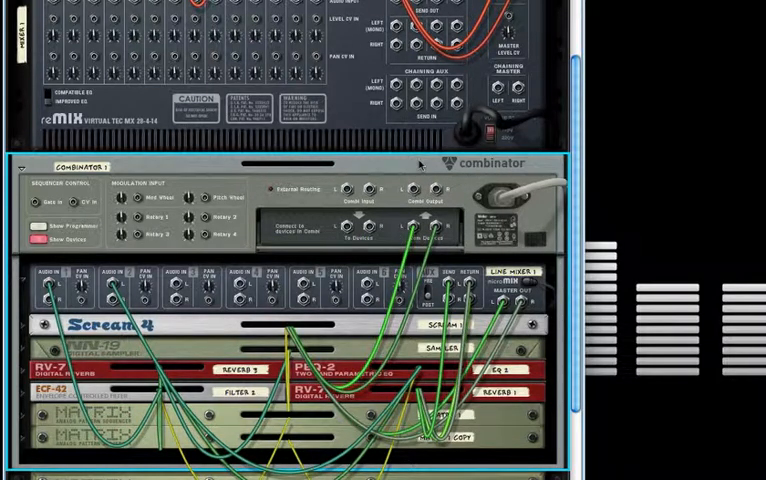
- Auto-route the Grinder Organ Combinator from its right-click menu
{"action": "right_click", "coordinate": [420, 165]}
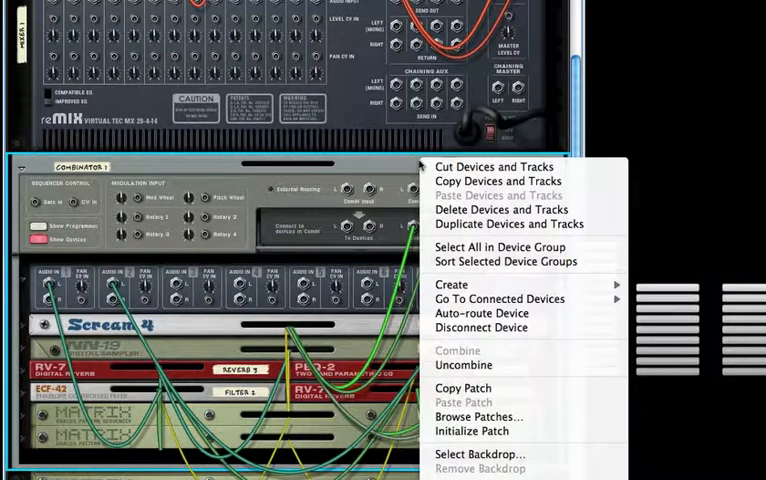
{"action": "mouse_move", "coordinate": [500, 313]}
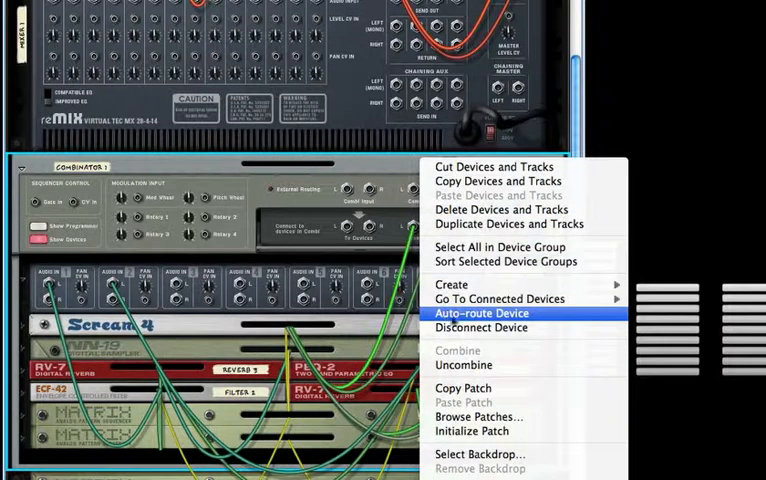
{"action": "left_click", "coordinate": [477, 313]}
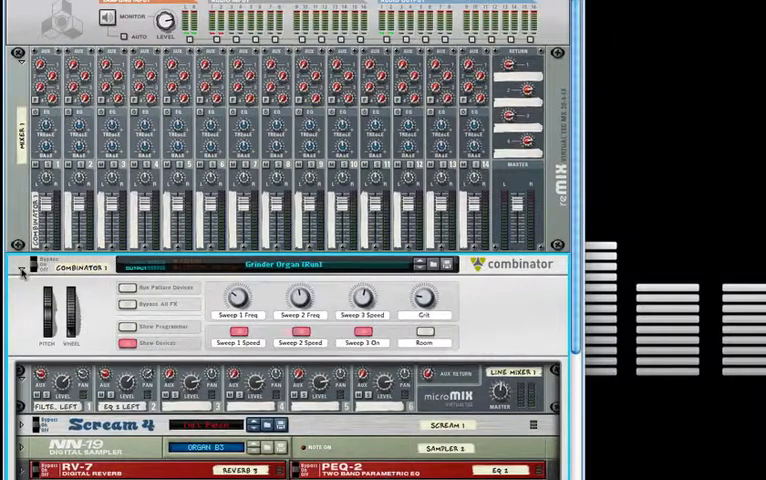
- Scroll down the rack to the Matrix sequencer and the RPG-8 below it
{"action": "scroll", "scroll_direction": "down", "scroll_amount": 3}
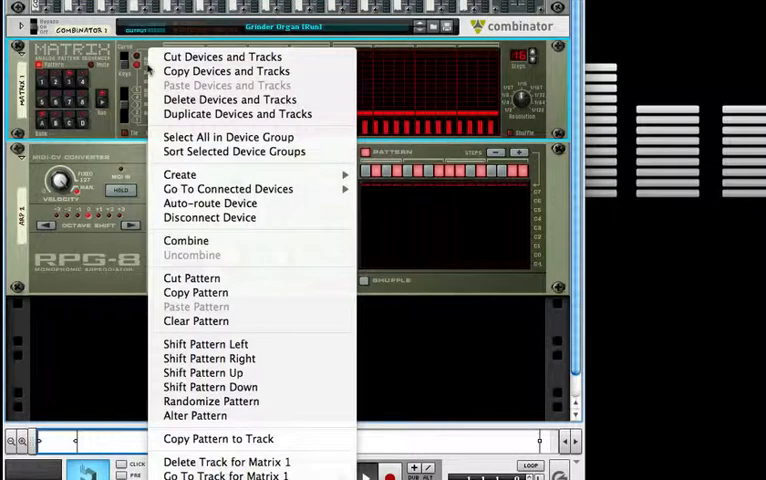
{"action": "mouse_move", "coordinate": [203, 372]}
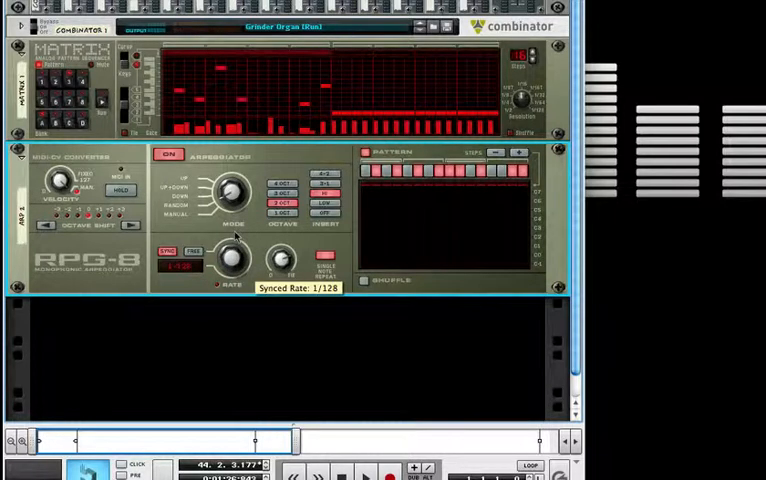
- Set the RPG-8 rate to 1/16, enable its step pattern and randomize it
{"action": "left_click_drag", "start_coordinate": [233, 255], "coordinate": [240, 248]}
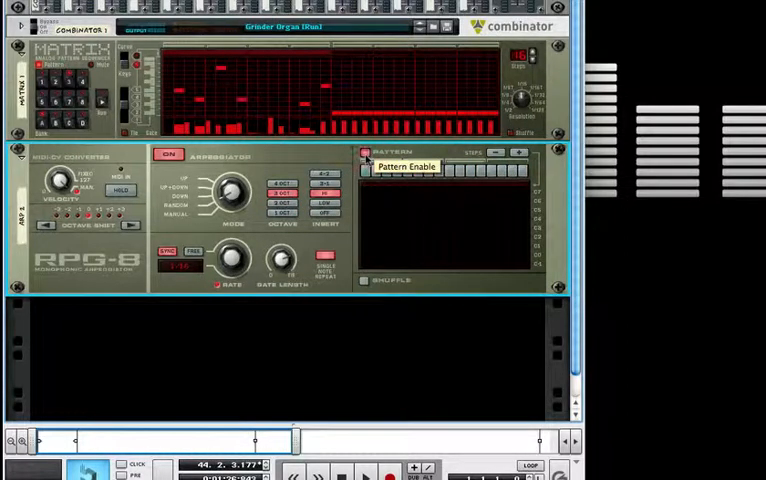
{"action": "left_click", "coordinate": [367, 152]}
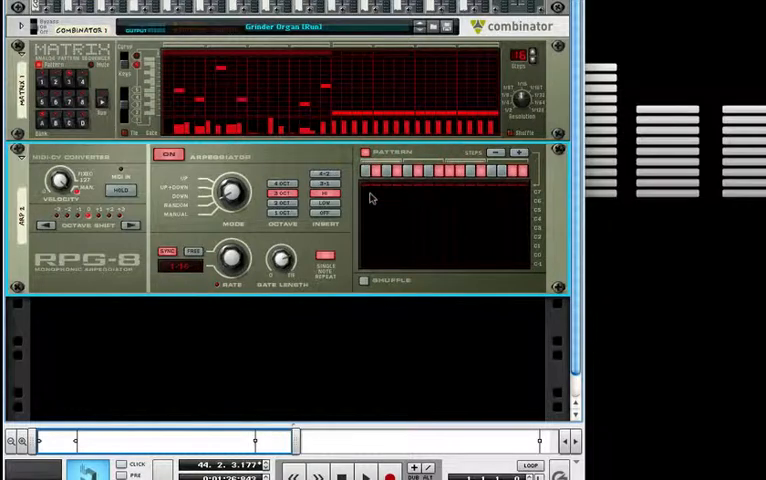
{"action": "right_click", "coordinate": [372, 198]}
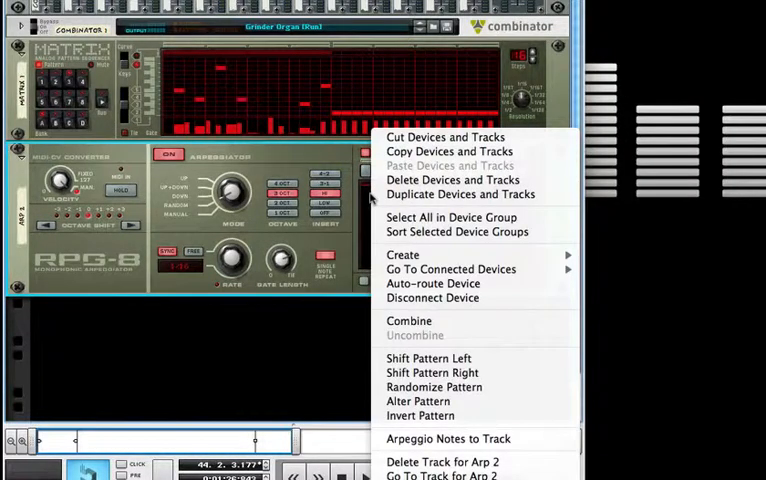
{"action": "mouse_move", "coordinate": [433, 387]}
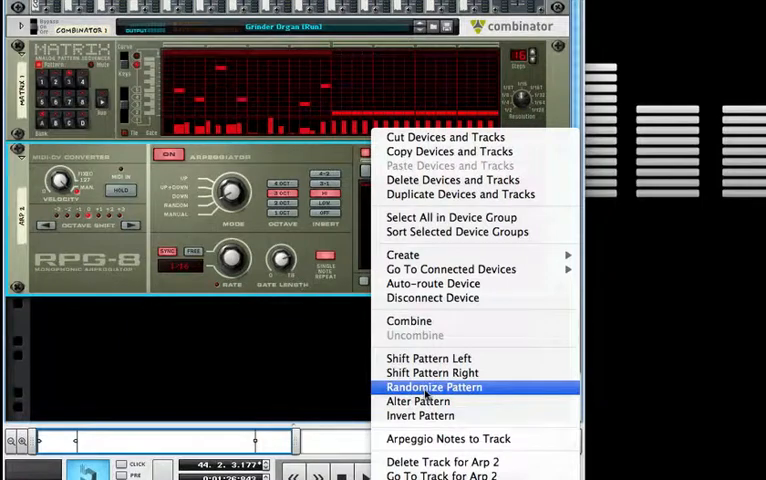
{"action": "left_click", "coordinate": [434, 387]}
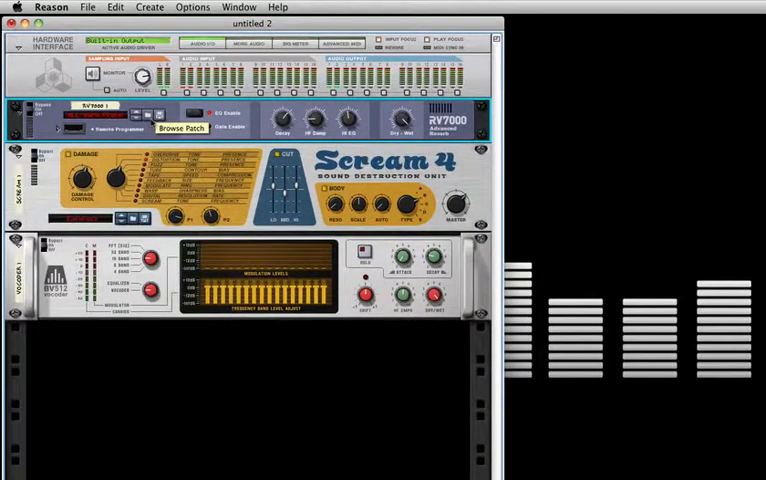
- Browse the RV7000's patches and preview ALL John Verb.rv7
{"action": "left_click", "coordinate": [175, 131]}
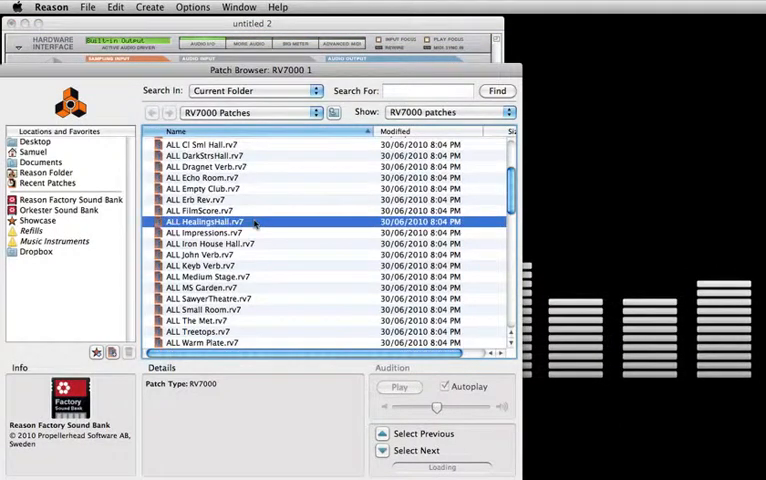
{"action": "left_click", "coordinate": [205, 254]}
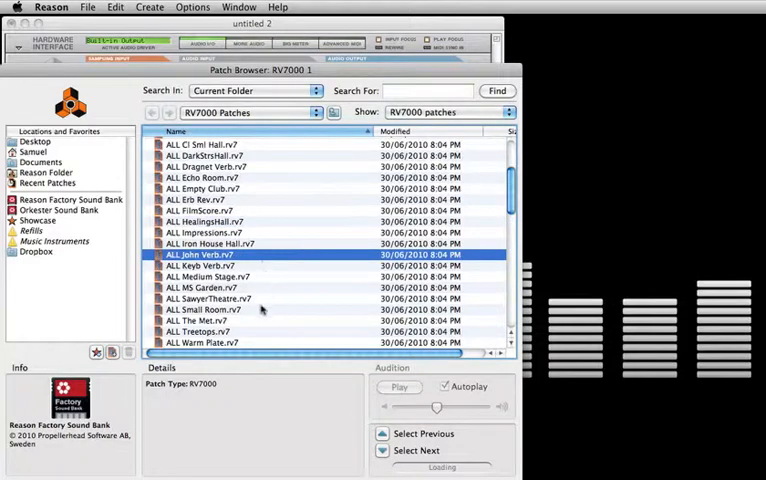